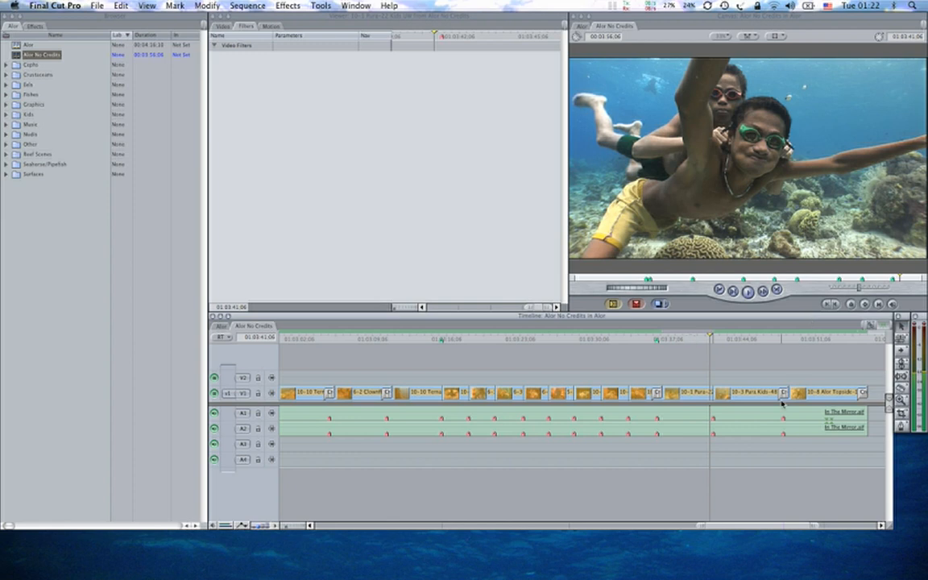
- Open the 10-1 Pura underwater clip from the Timeline in the Viewer
click(685, 394)
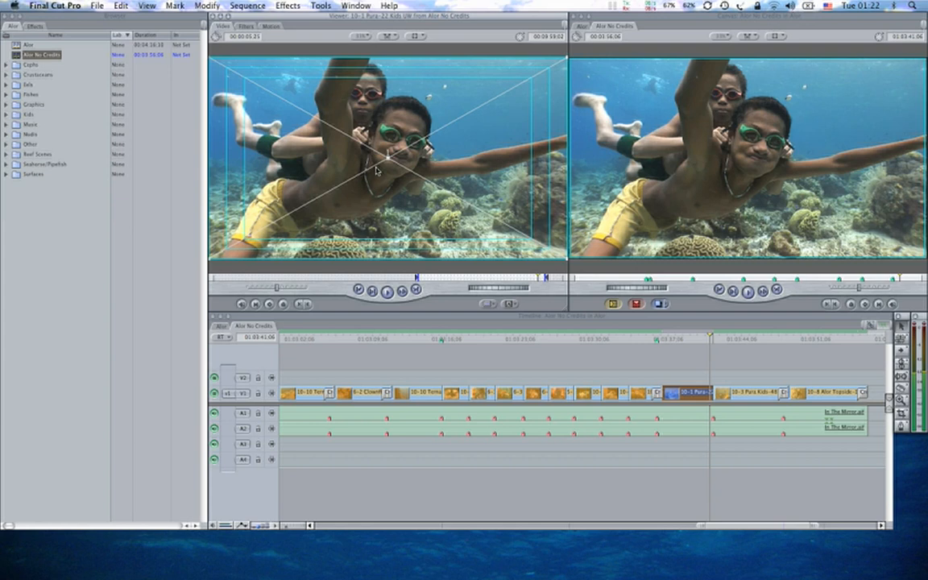
- Apply the Color Corrector 3-way filter from the Effects menu to the clip
click(288, 5)
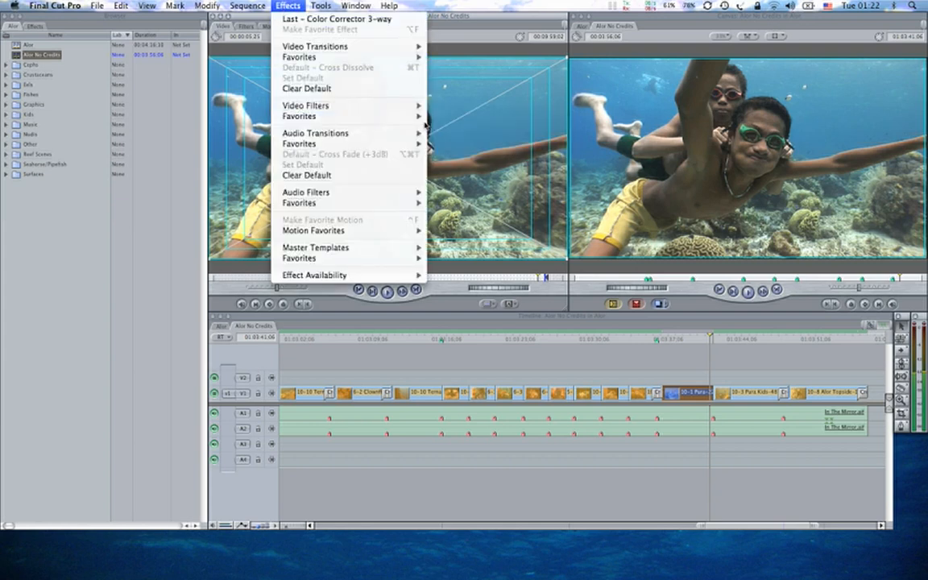
mouse_move(299, 116)
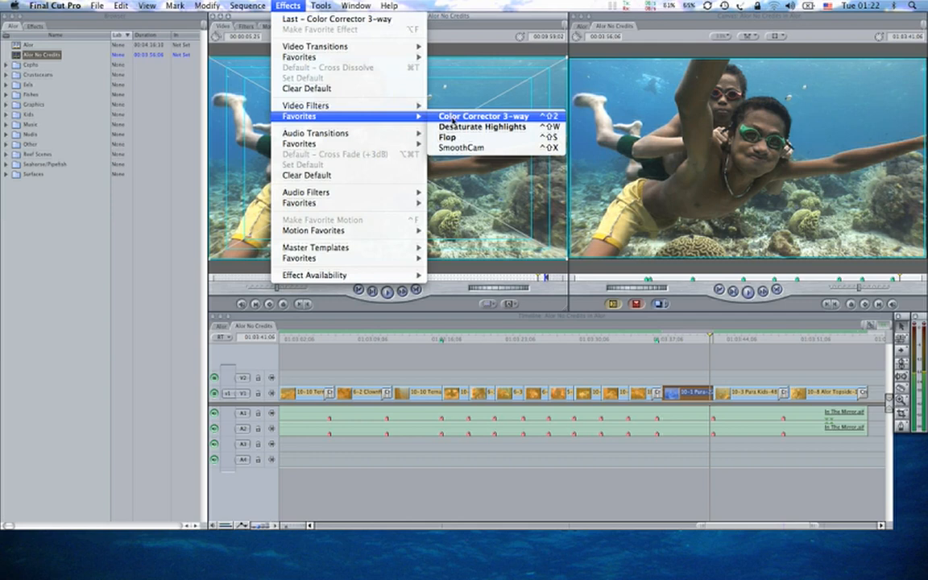
click(483, 116)
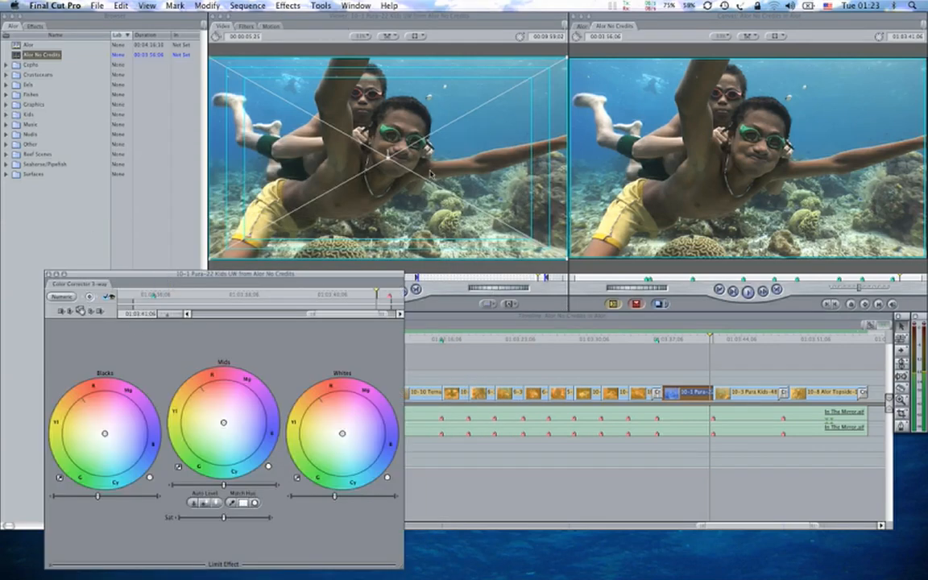
mouse_move(375, 104)
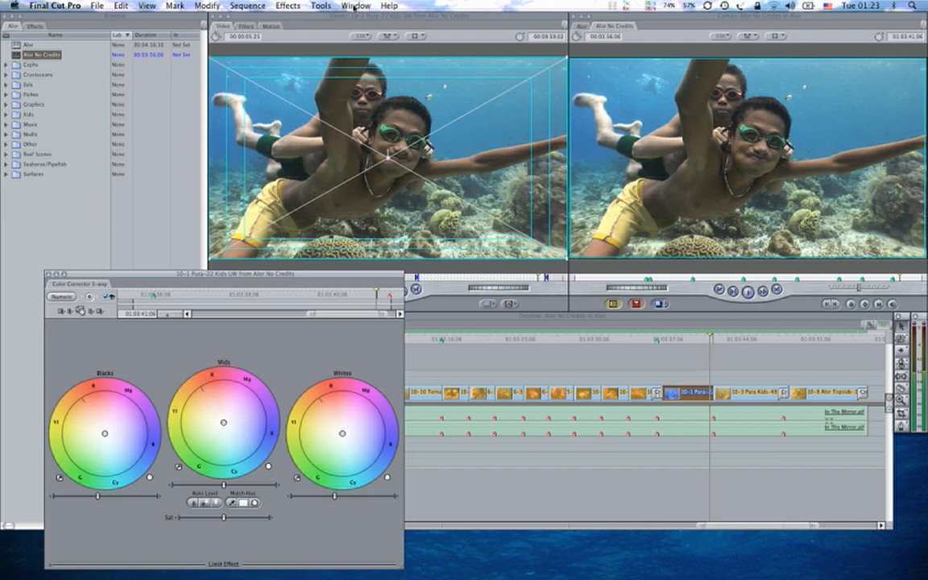
- Open the Tools menu to reach Video Scopes for a histogram view
click(321, 5)
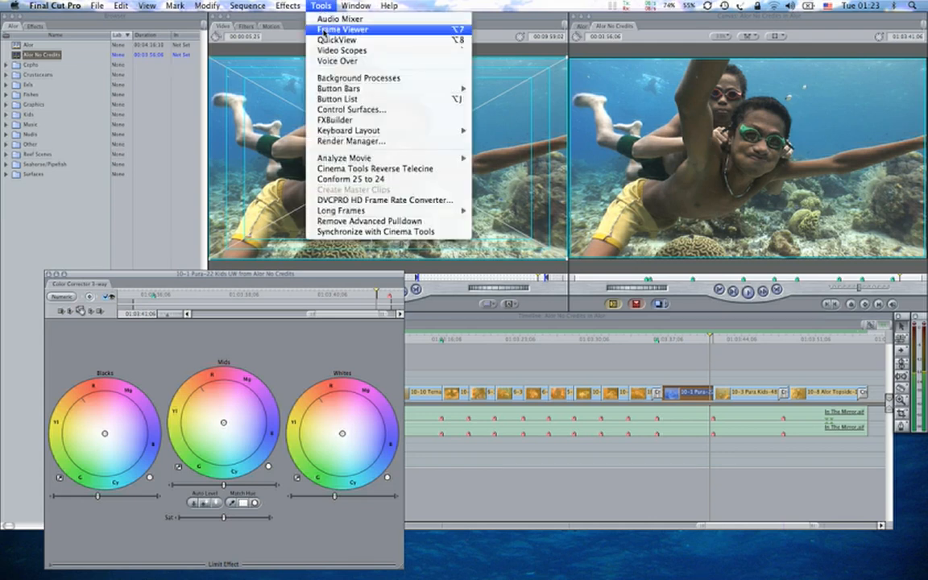
mouse_move(342, 50)
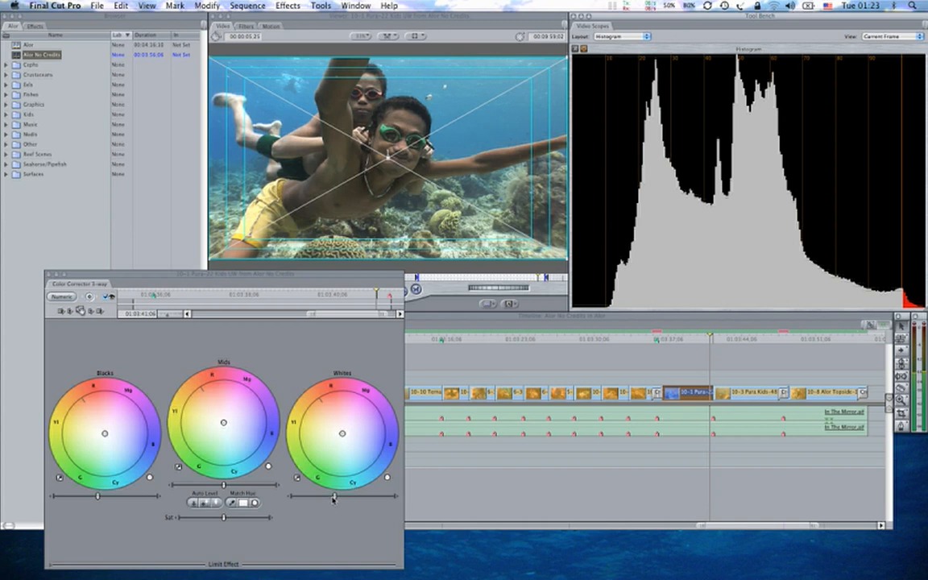
- Drag the Whites level slider down to pull the brightest tones lower
drag(332, 497, 333, 497)
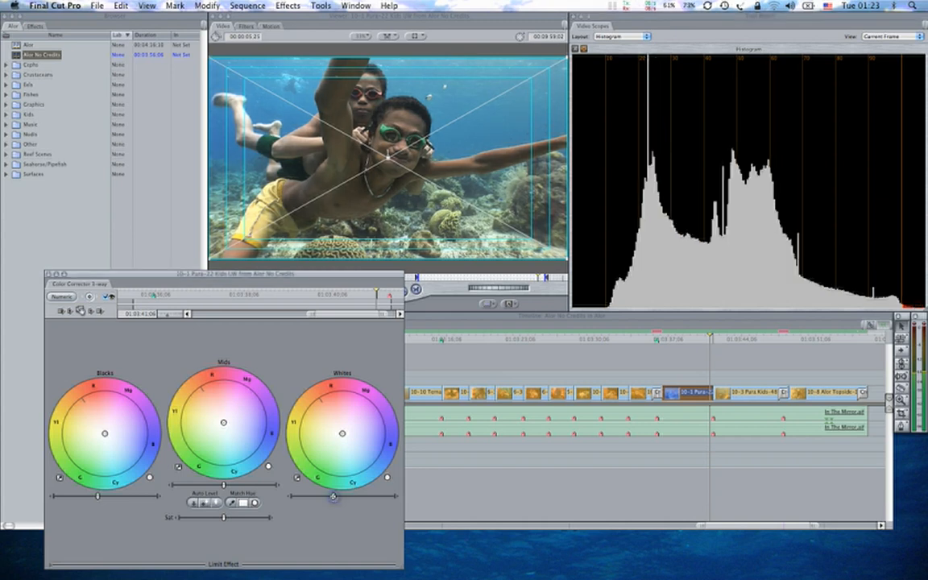
drag(333, 497, 332, 497)
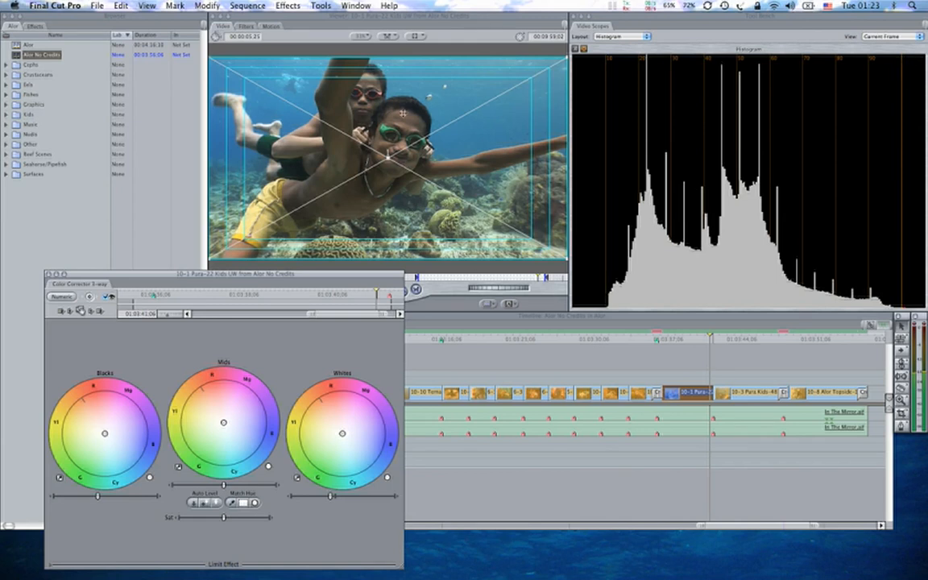
mouse_move(404, 106)
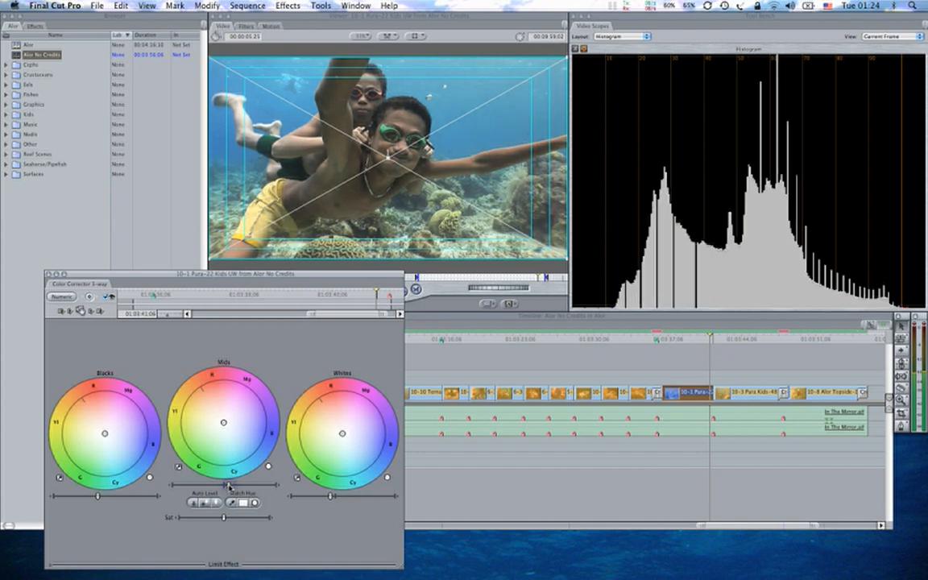
mouse_move(229, 485)
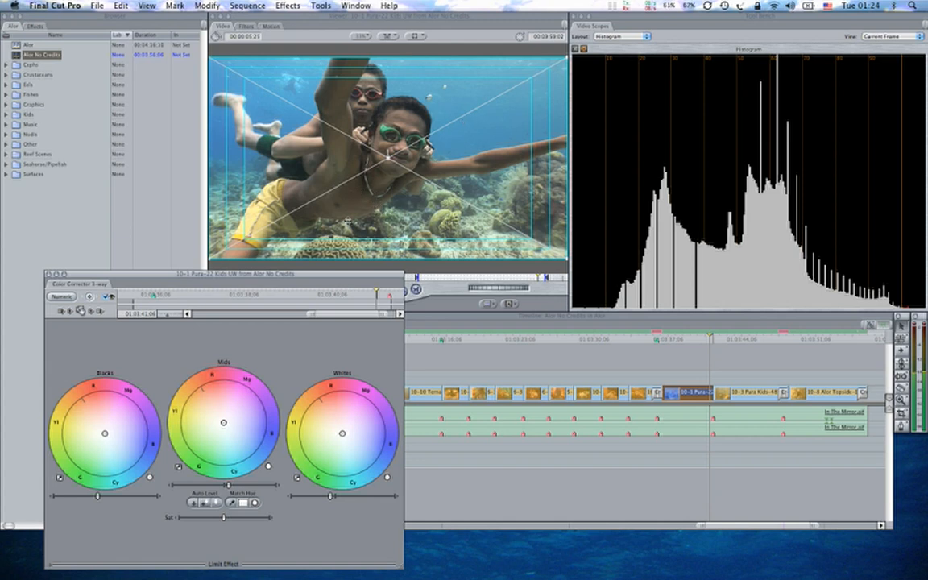
mouse_move(407, 206)
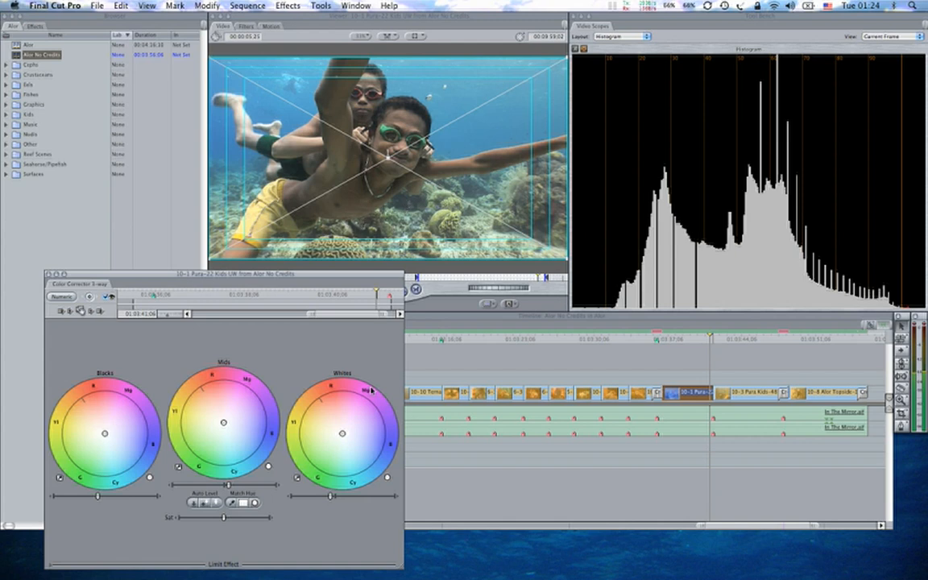
mouse_move(346, 390)
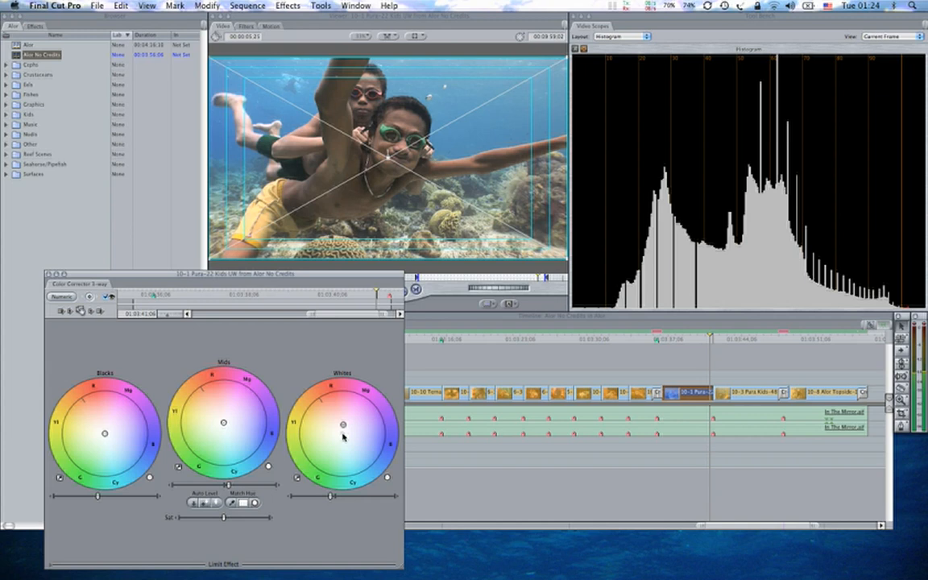
- Drag the Whites balance control toward red/magenta to warm the highlights
drag(343, 425, 345, 414)
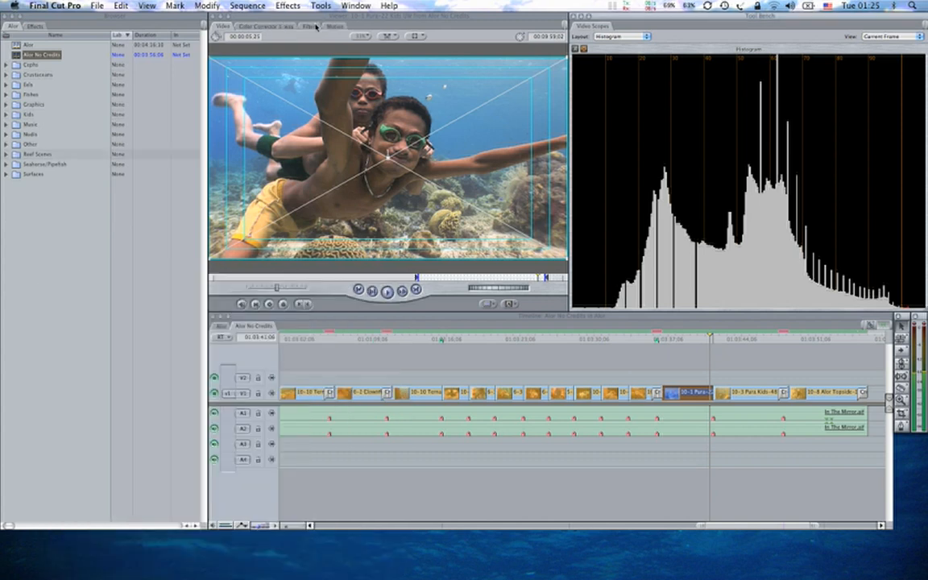
- Reopen the Color Corrector 3-way tab and nudge the Whites balance toward warm
click(310, 25)
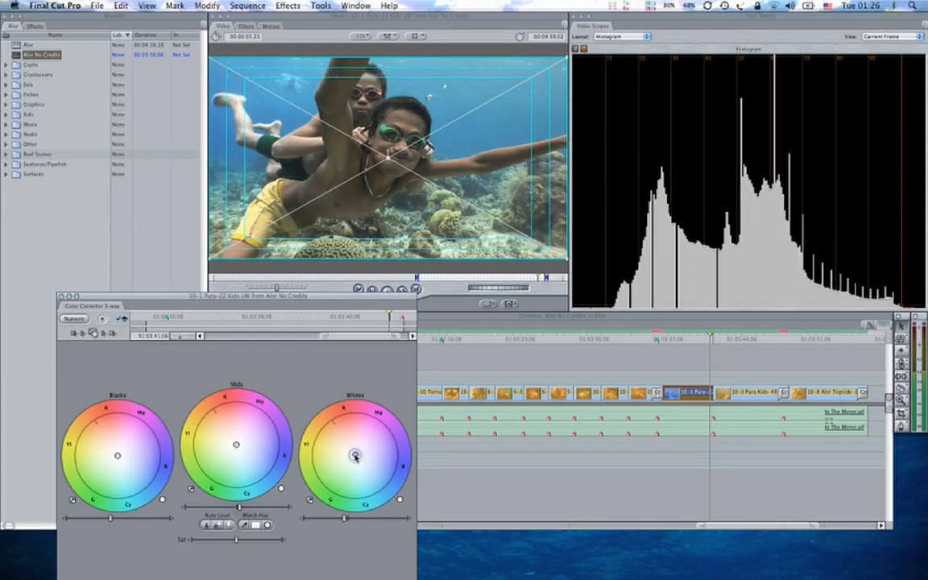
drag(355, 457, 356, 445)
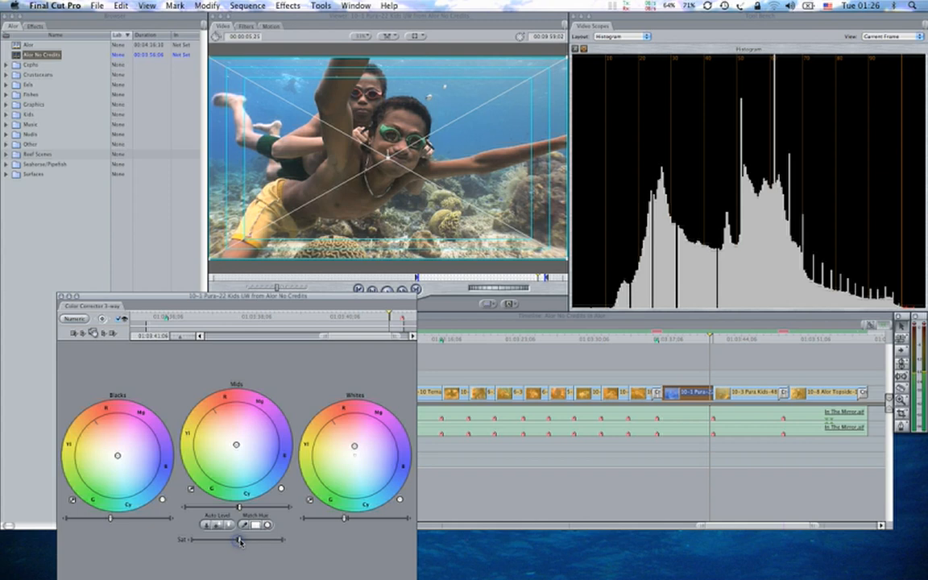
mouse_move(123, 348)
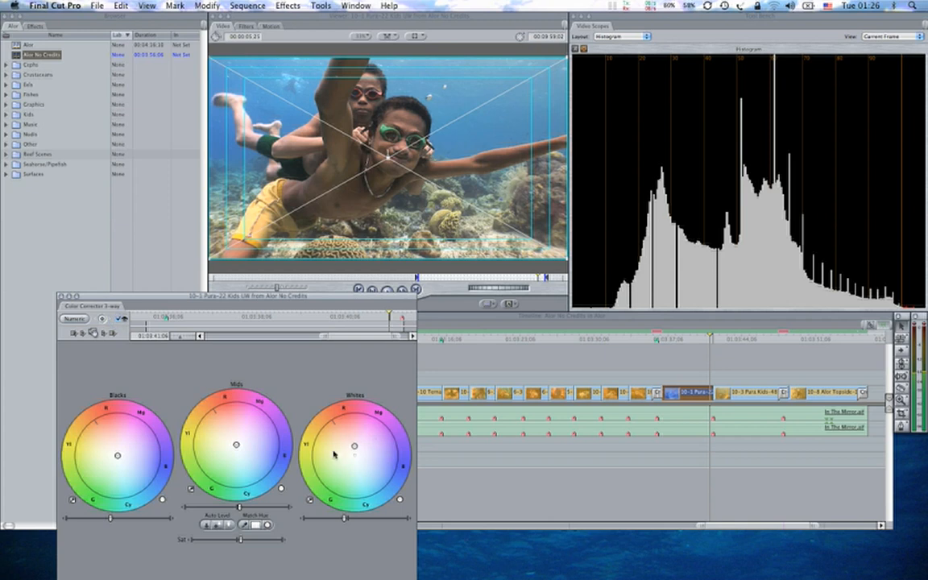
mouse_move(300, 412)
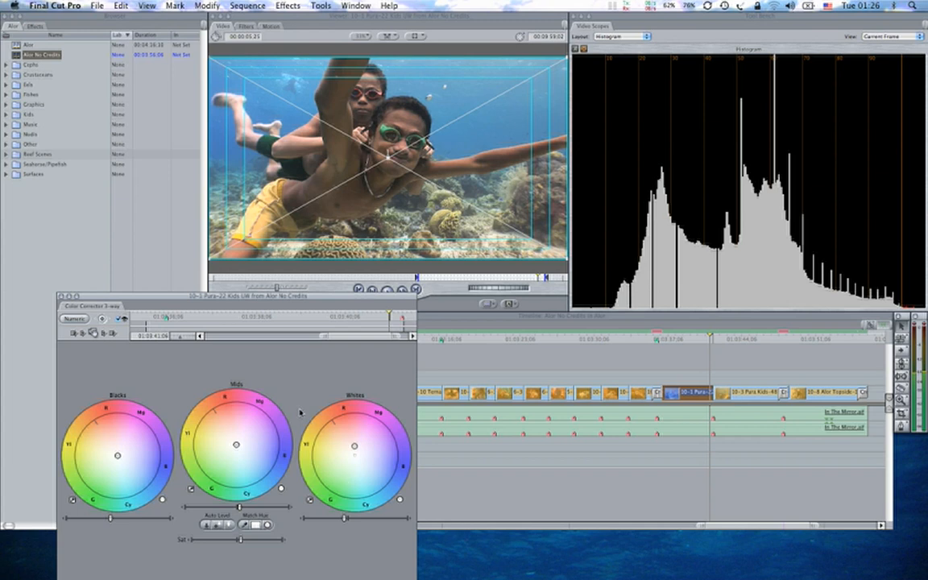